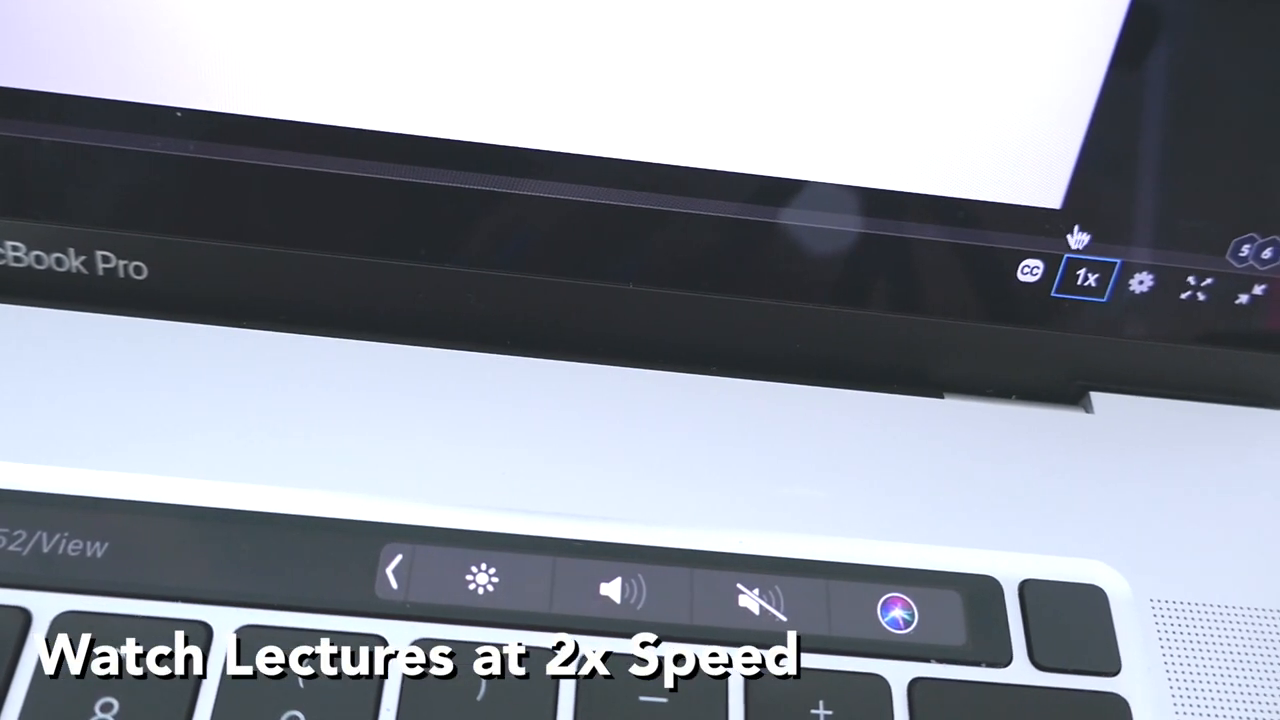
- Fill the Tuesday 1:30 cells green and label them BIOLOGY LECTURE
left_click(1084, 276)
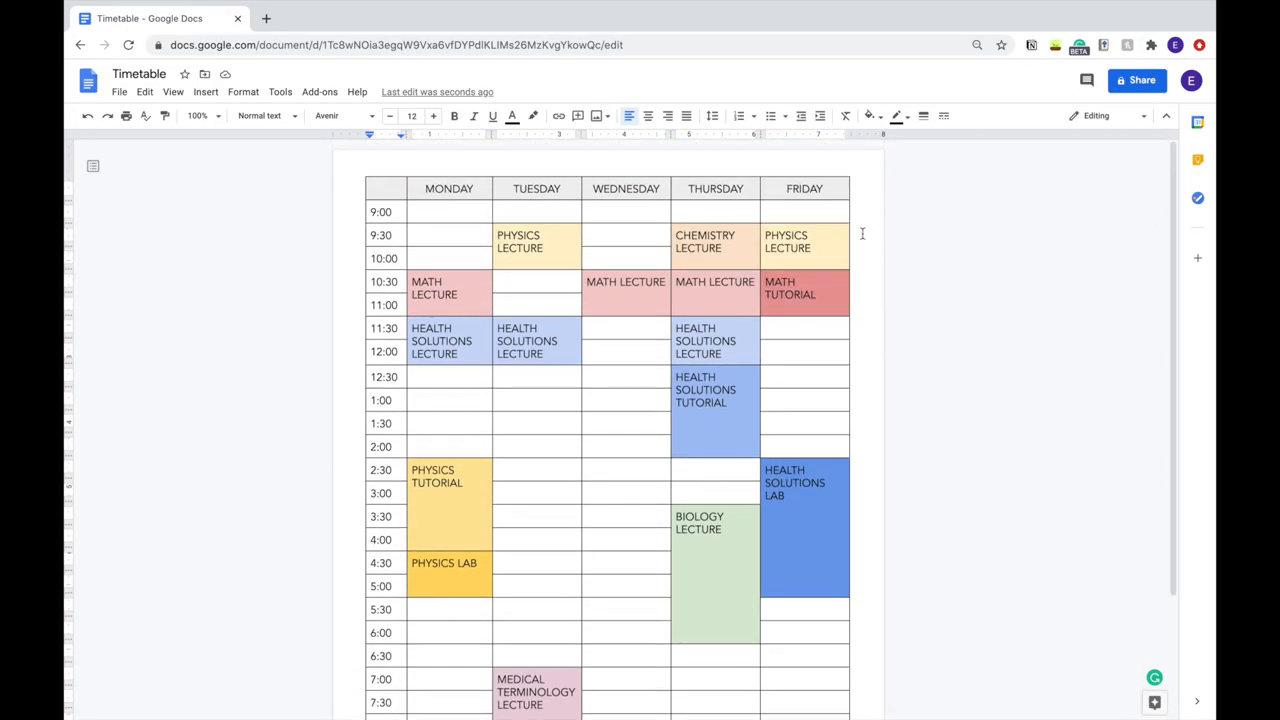
type("BIOLOGY")
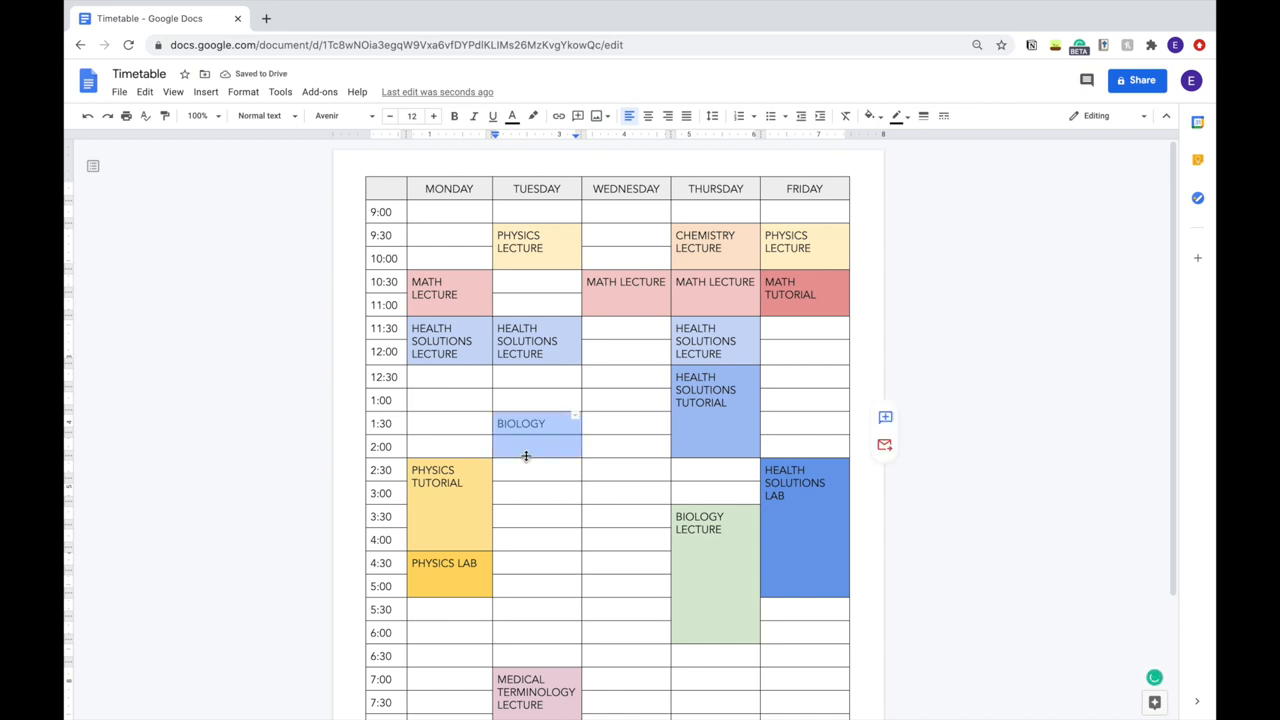
right_click(524, 456)
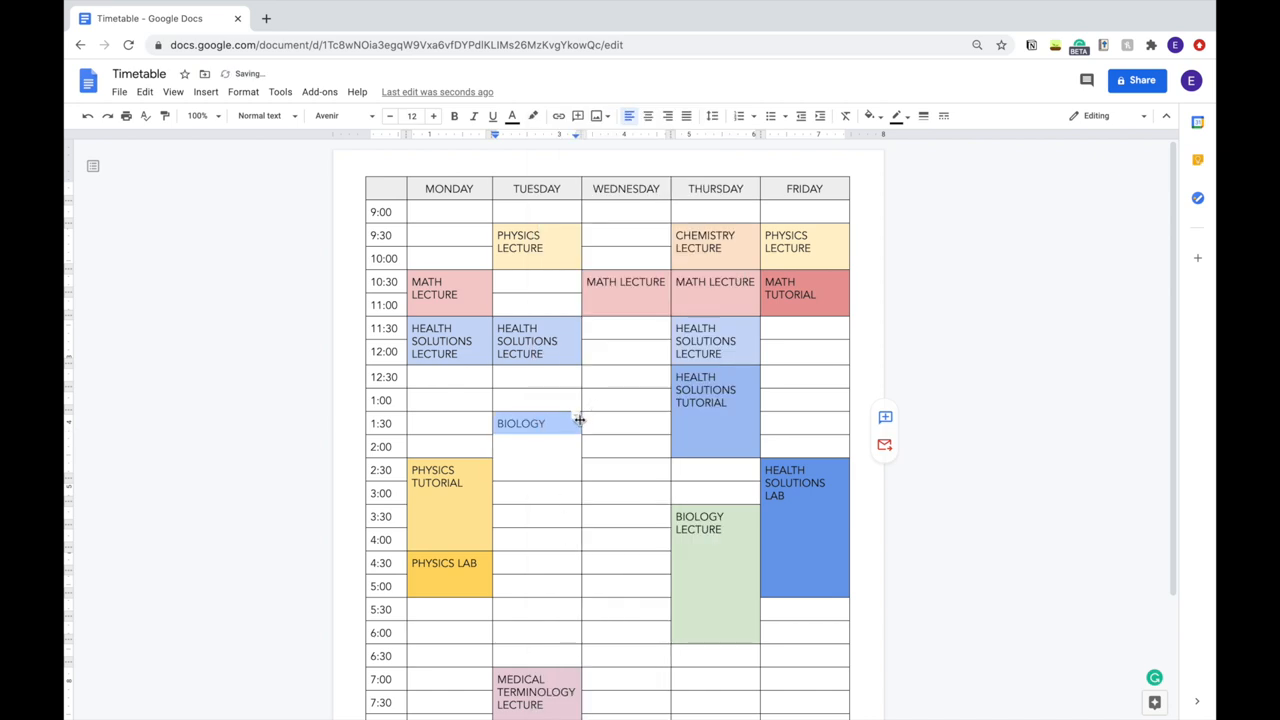
left_click(866, 114)
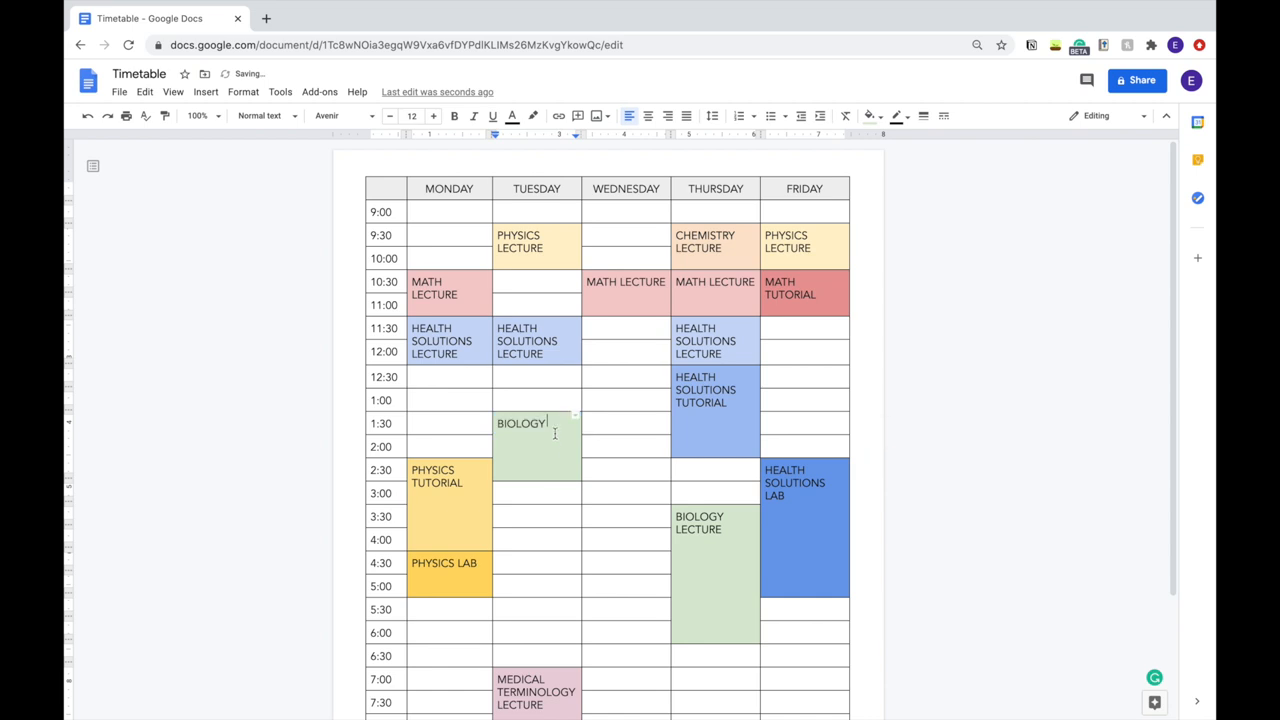
type("LECTURE")
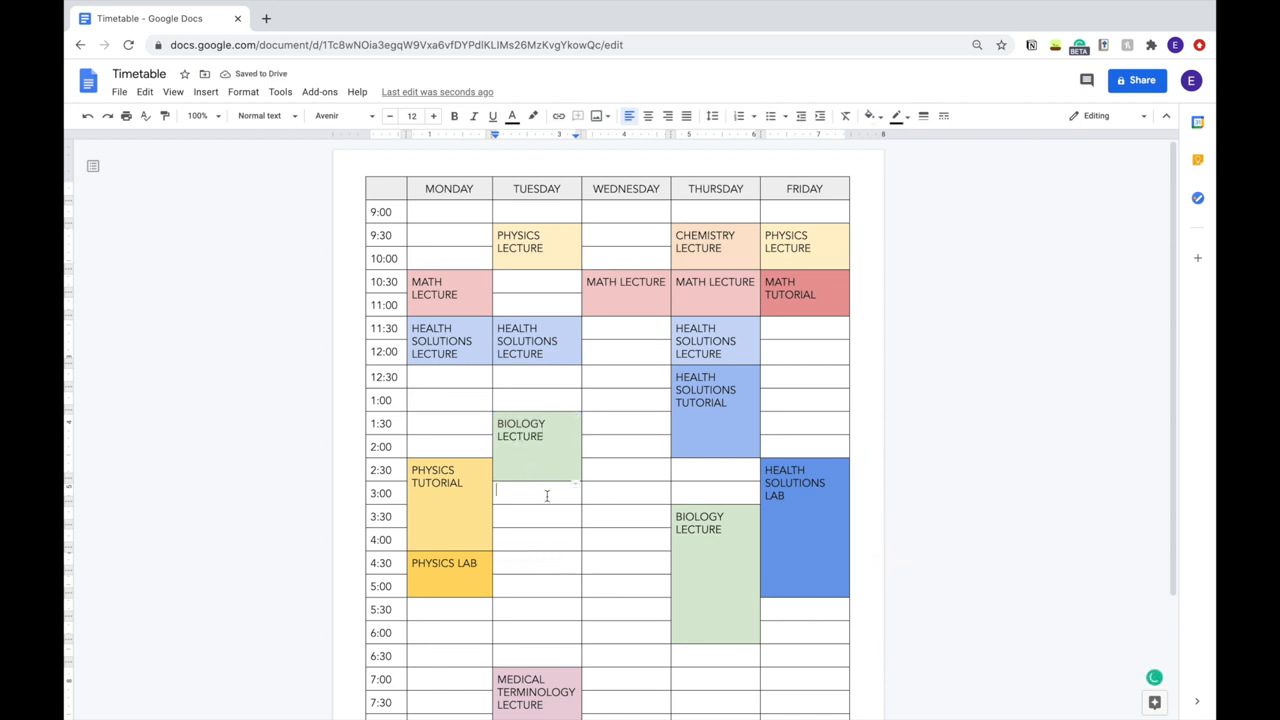